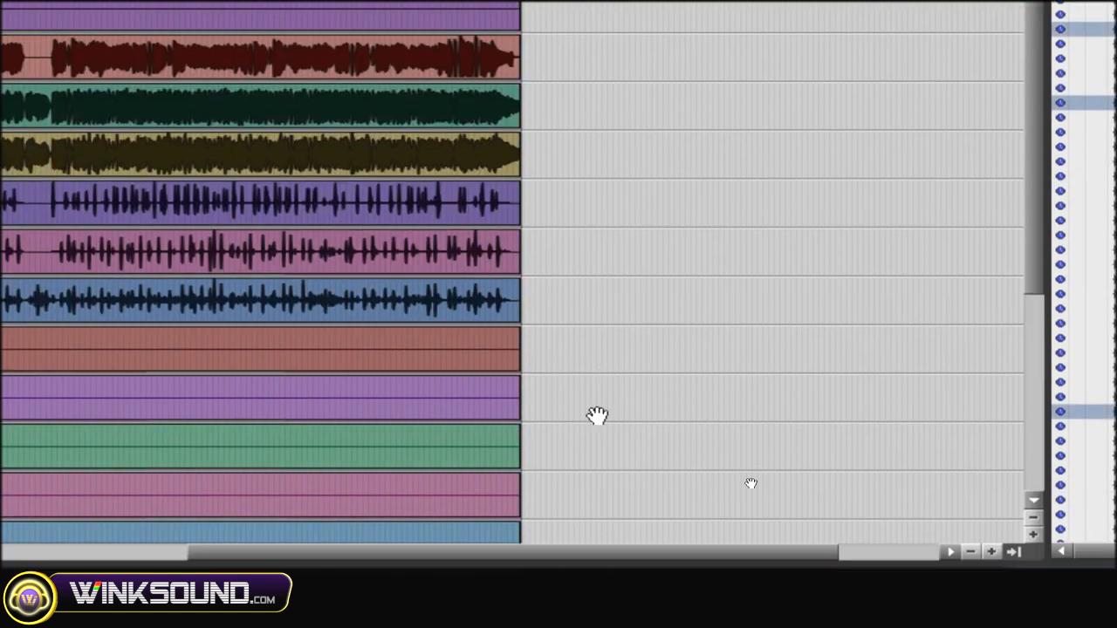
scroll("down", 3)
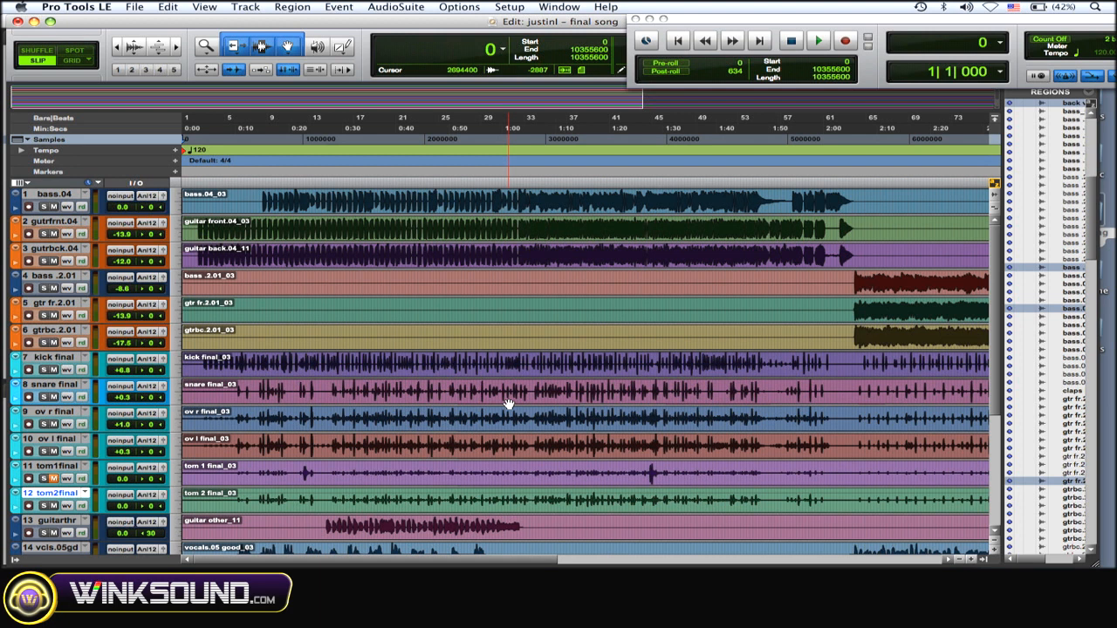
scroll("down", 3)
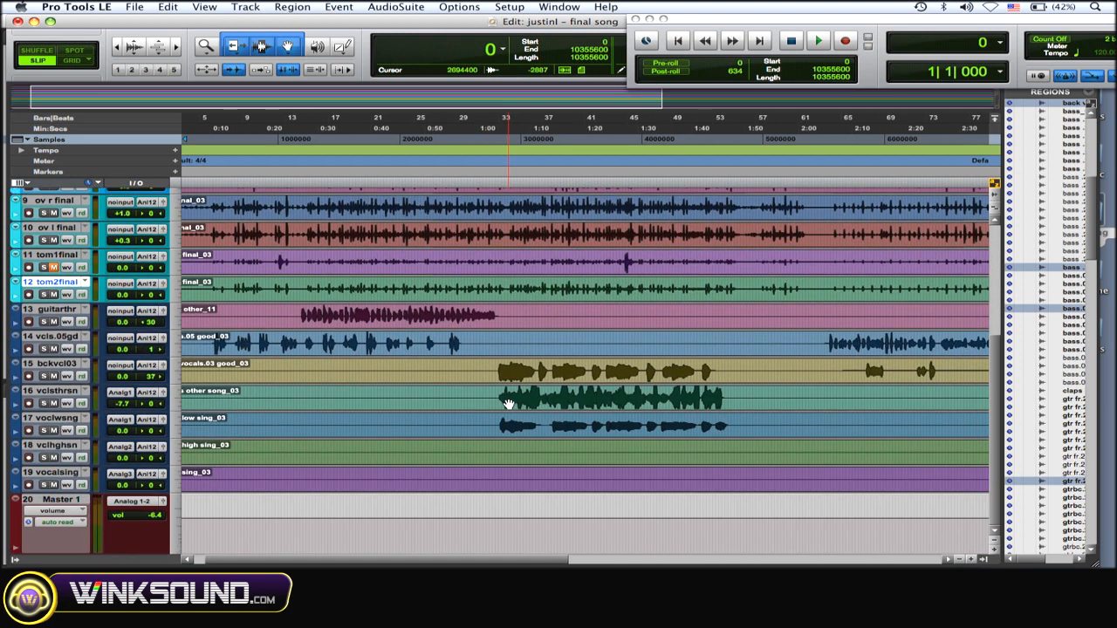